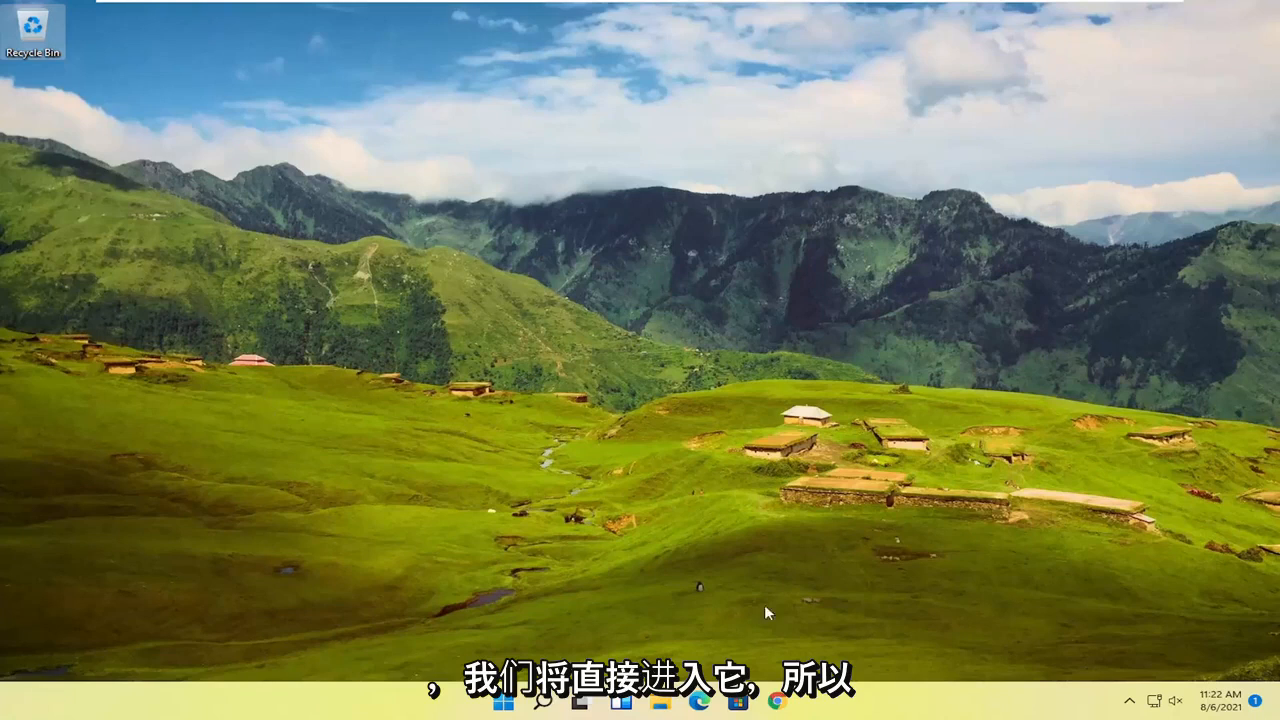
# - Browse from File Explorer into Users to the user's profile and select the Contacts folder
pyautogui.click(659, 700)
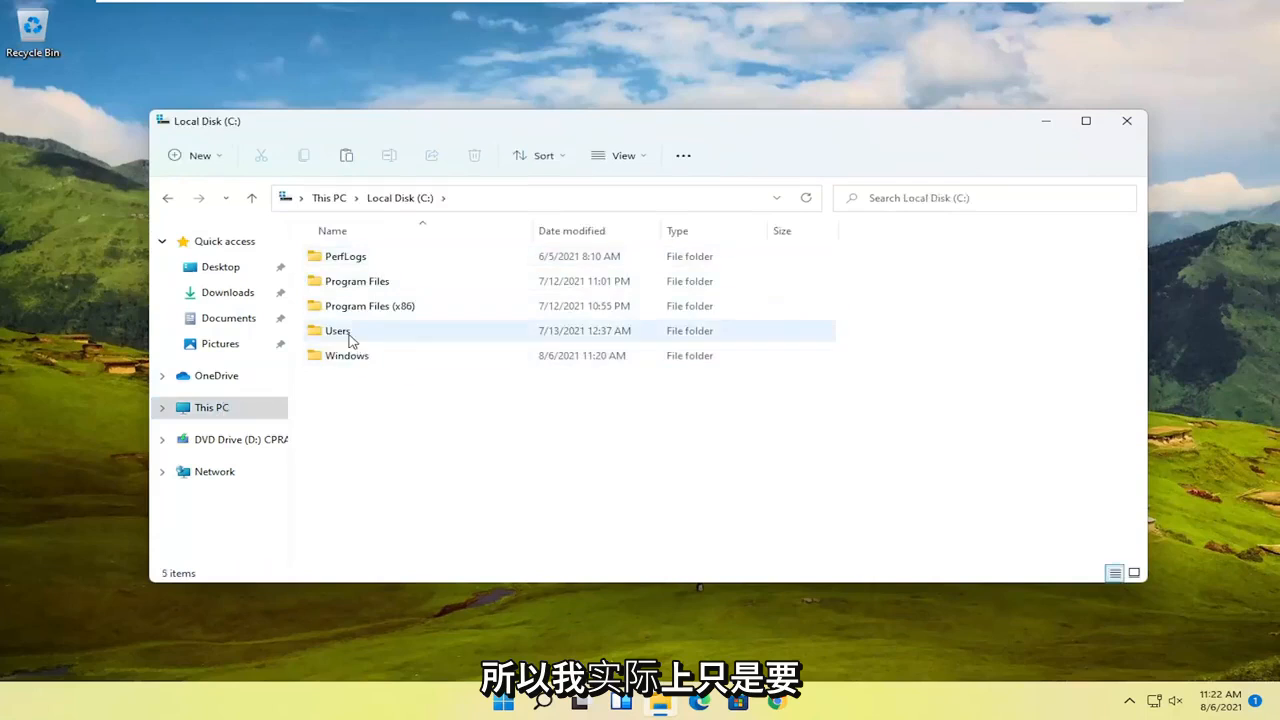
pyautogui.doubleClick(337, 330)
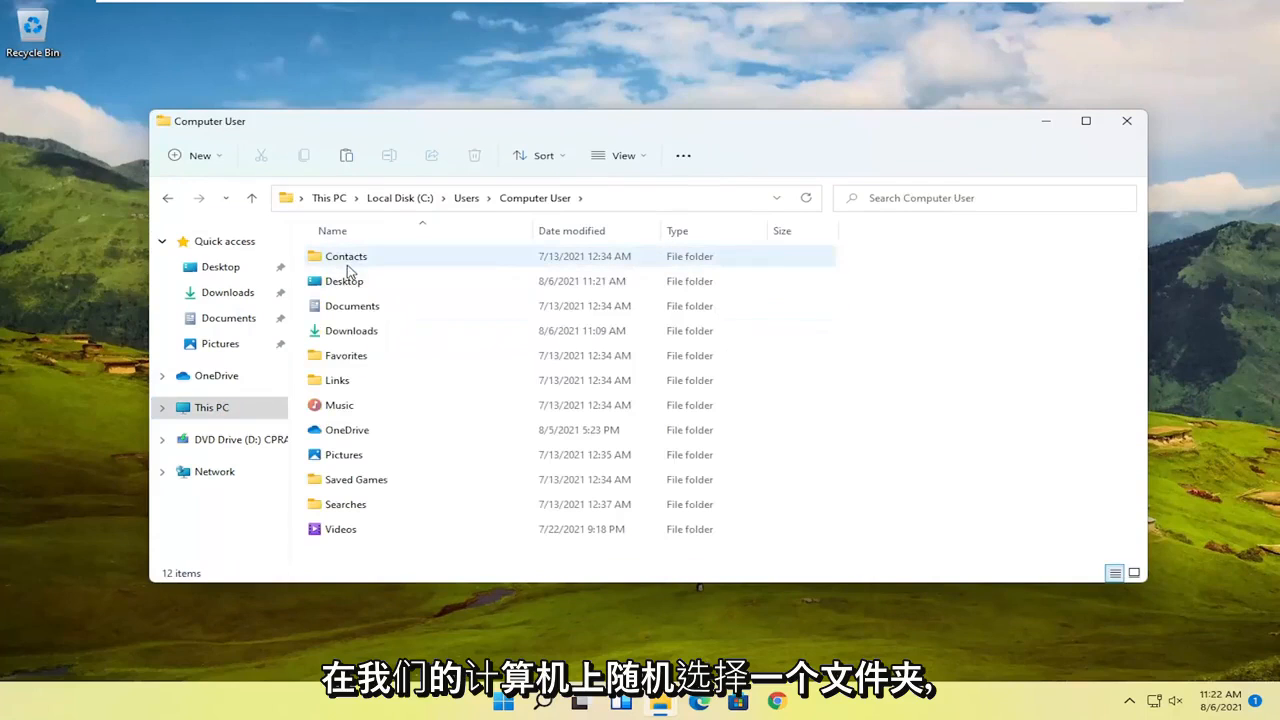
pyautogui.click(344, 281)
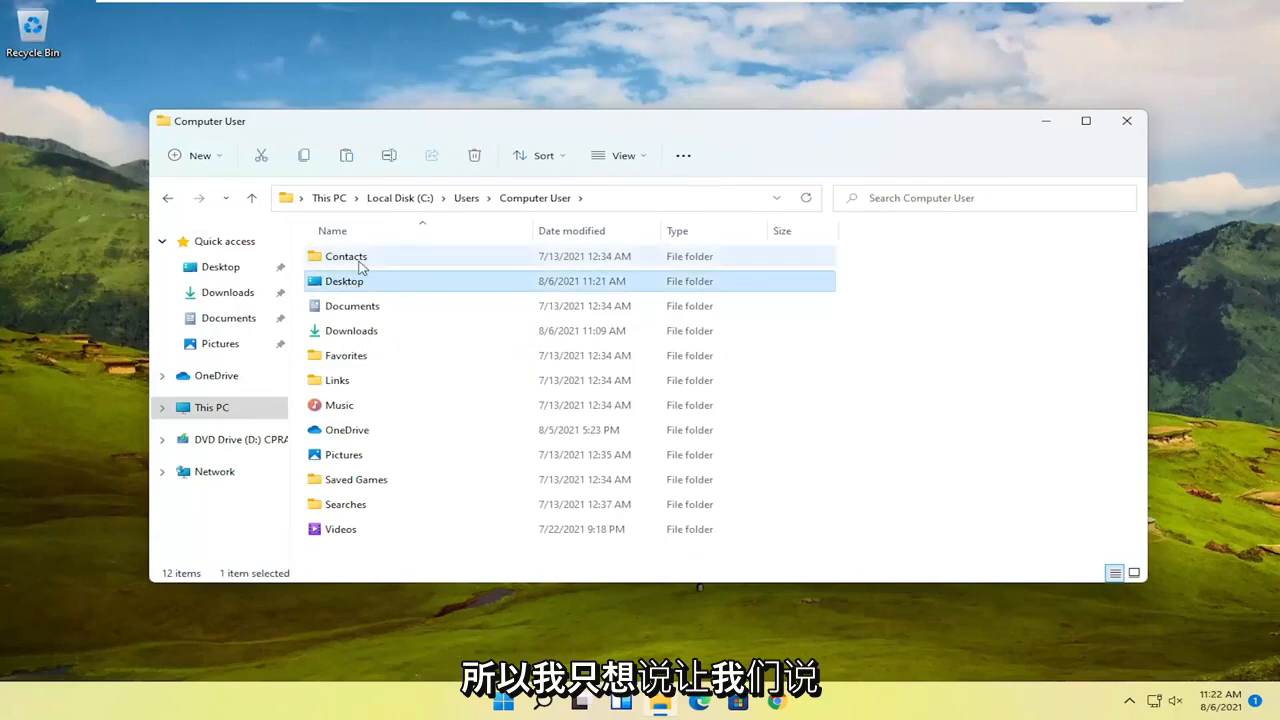
pyautogui.click(346, 256)
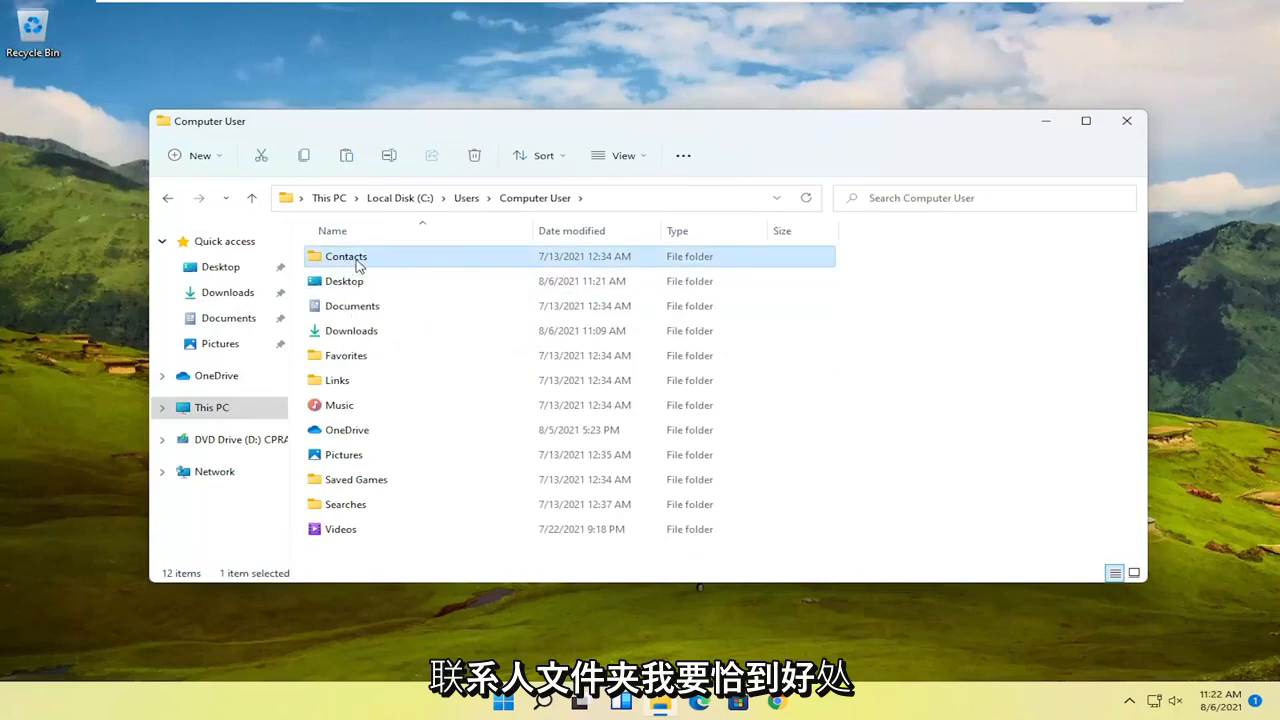
# - Open the Contacts folder's Security tab in Properties and start editing its permissions
pyautogui.rightClick(346, 256)
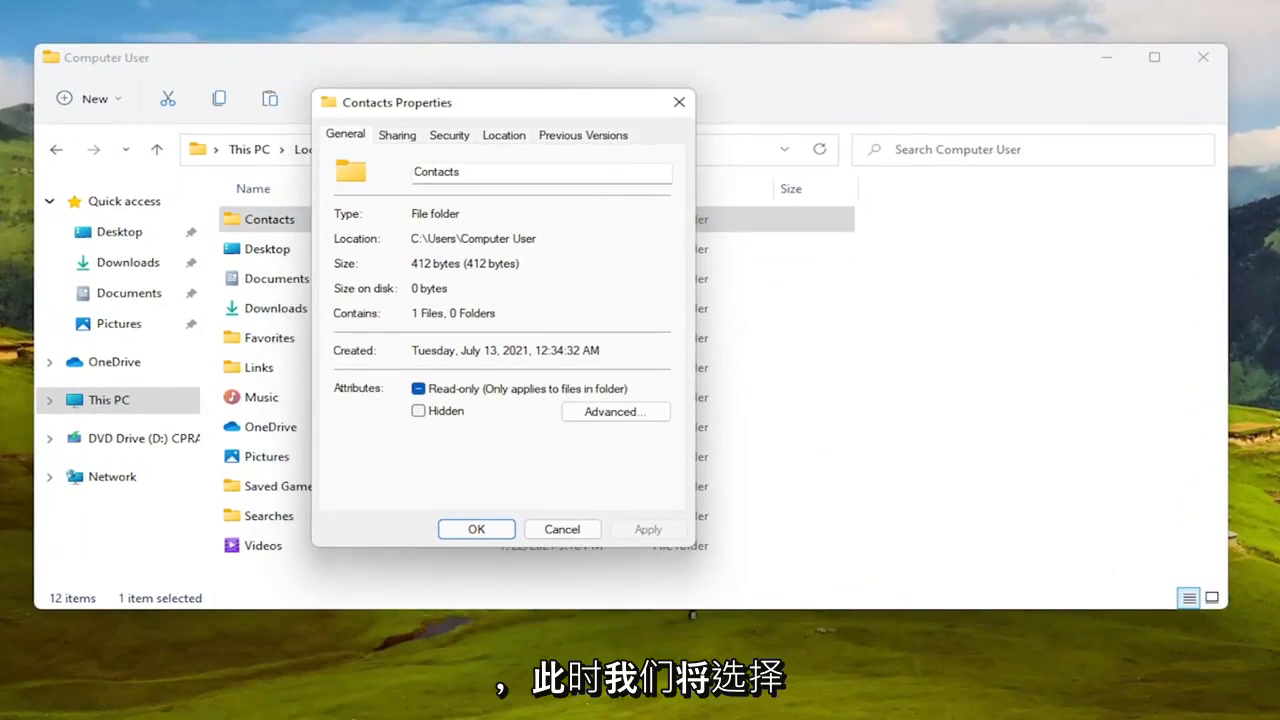
pyautogui.moveTo(465, 190)
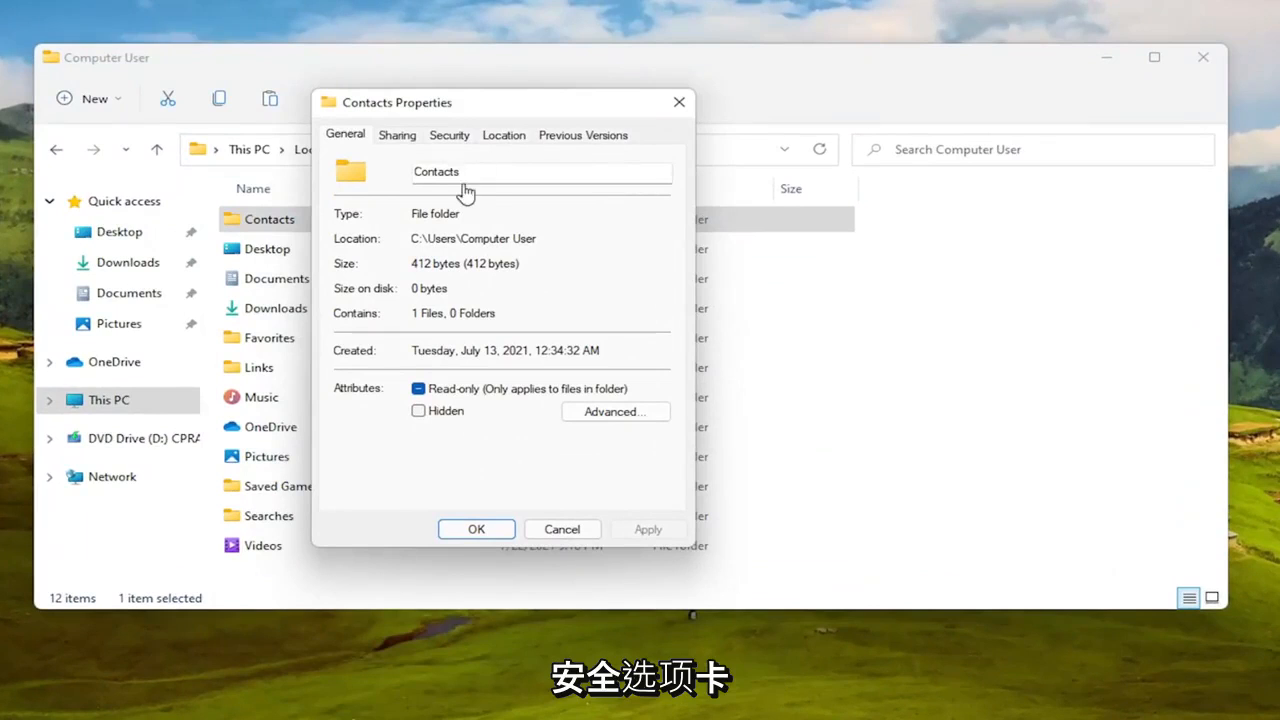
pyautogui.click(449, 135)
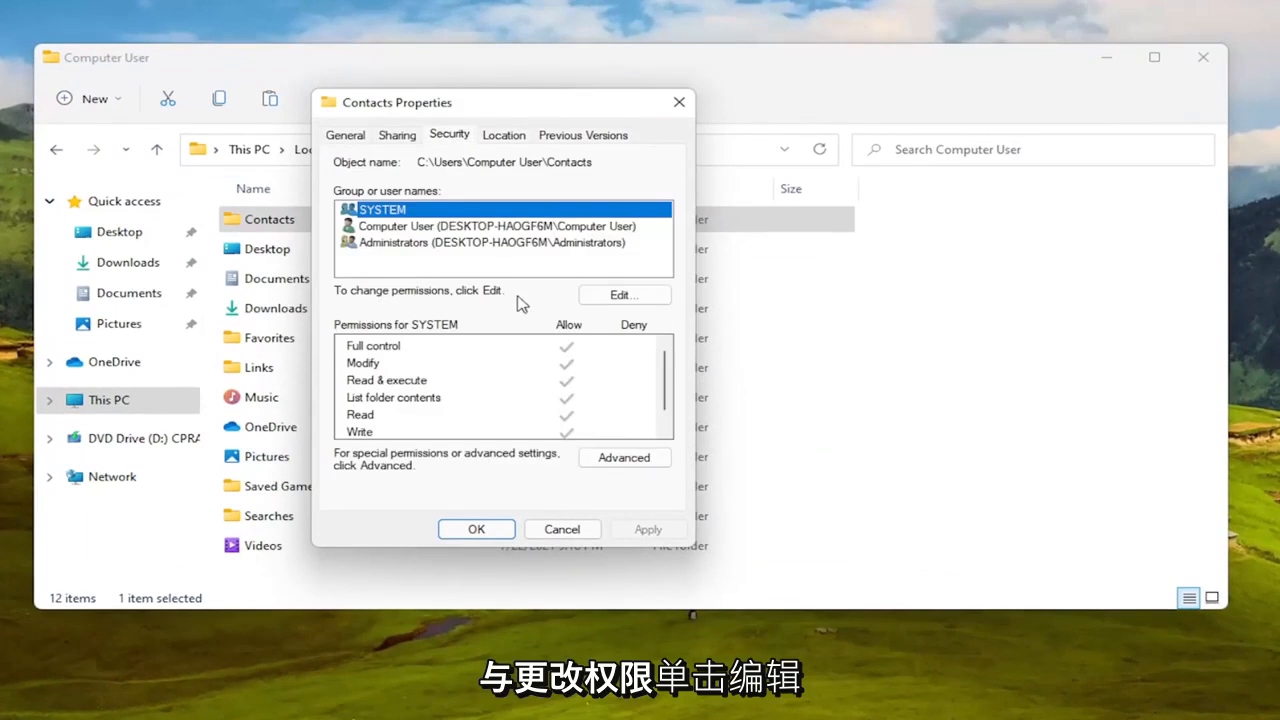
pyautogui.click(623, 294)
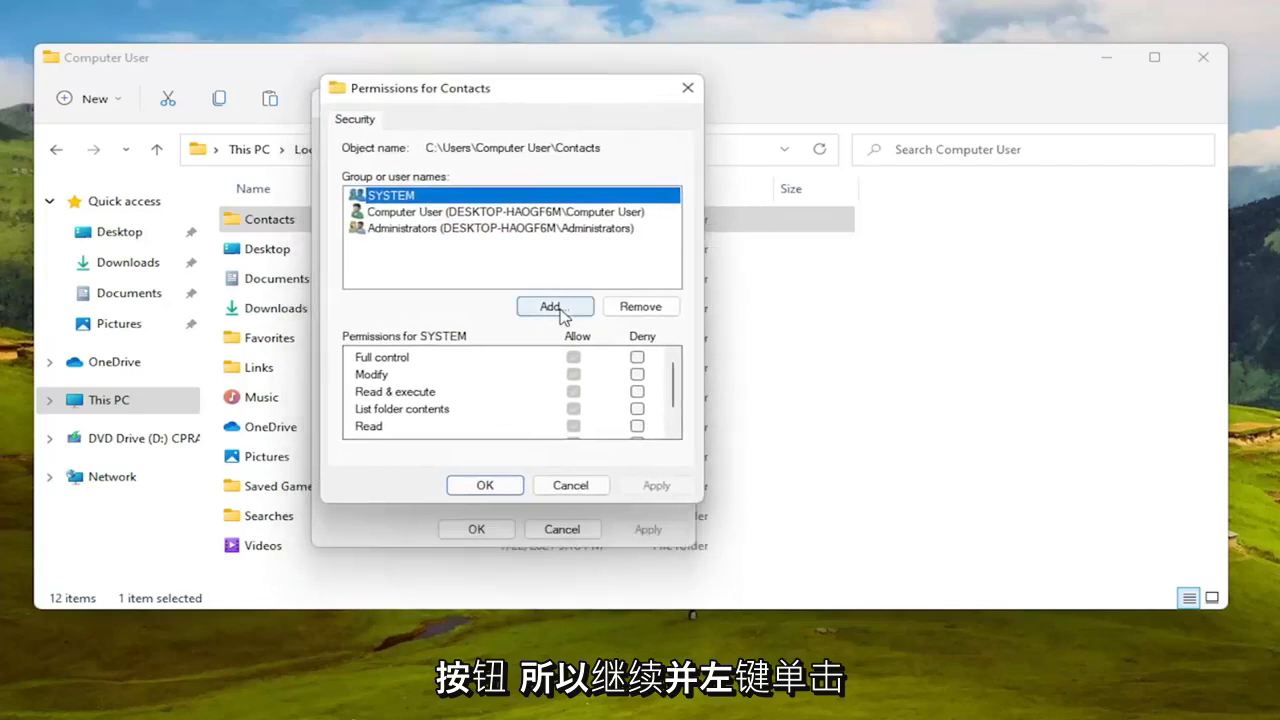
# - Search all local accounts and pick the Computer User account from DESKTOP-HAOGF6M as the name to add
pyautogui.click(554, 306)
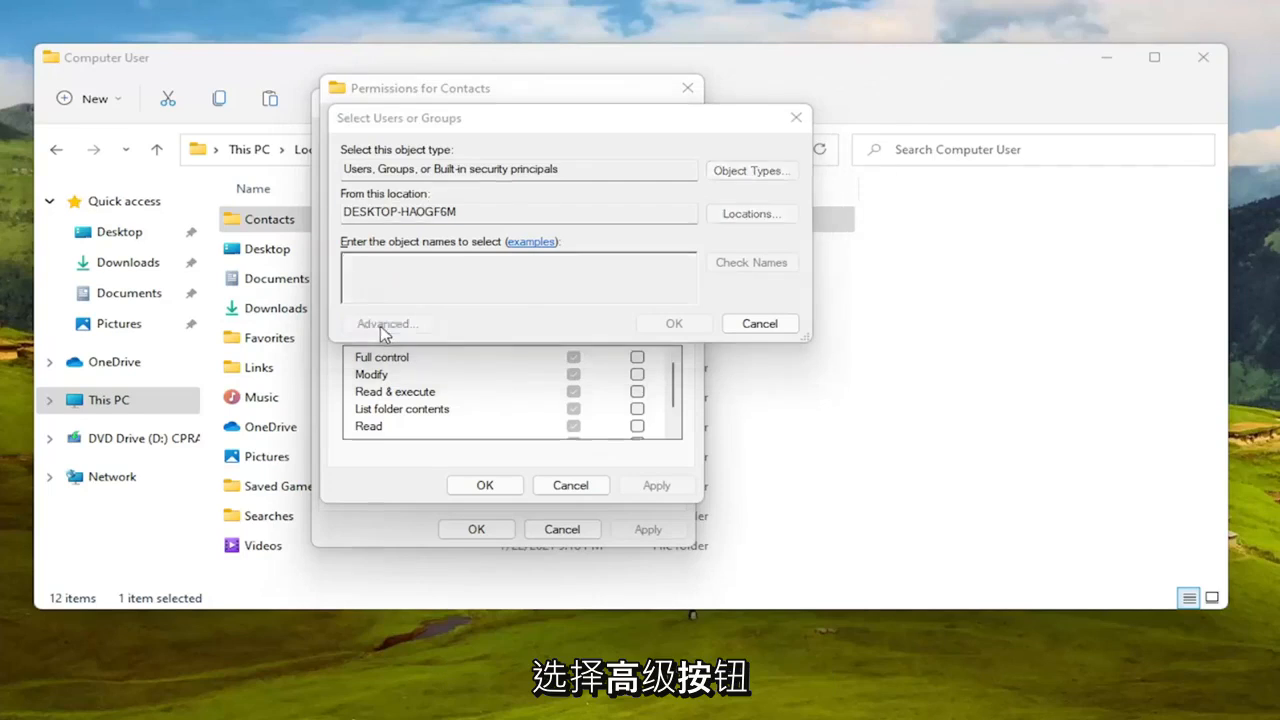
pyautogui.click(386, 323)
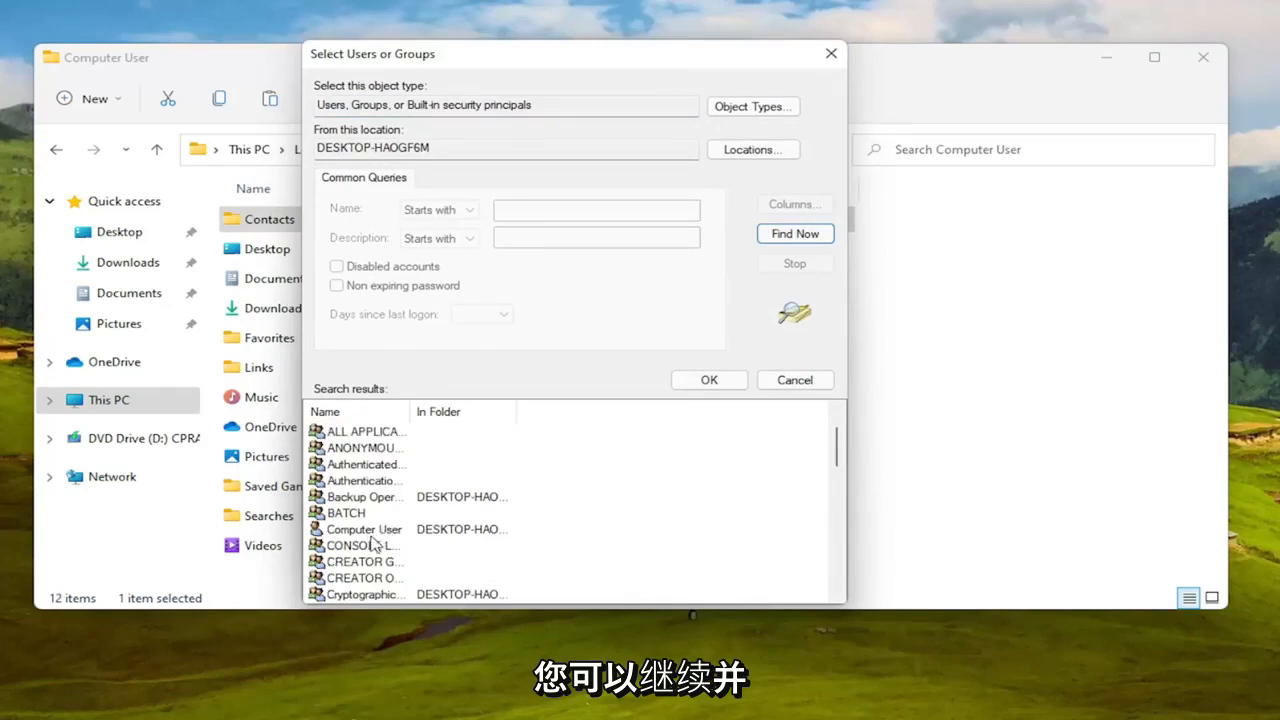
pyautogui.click(365, 529)
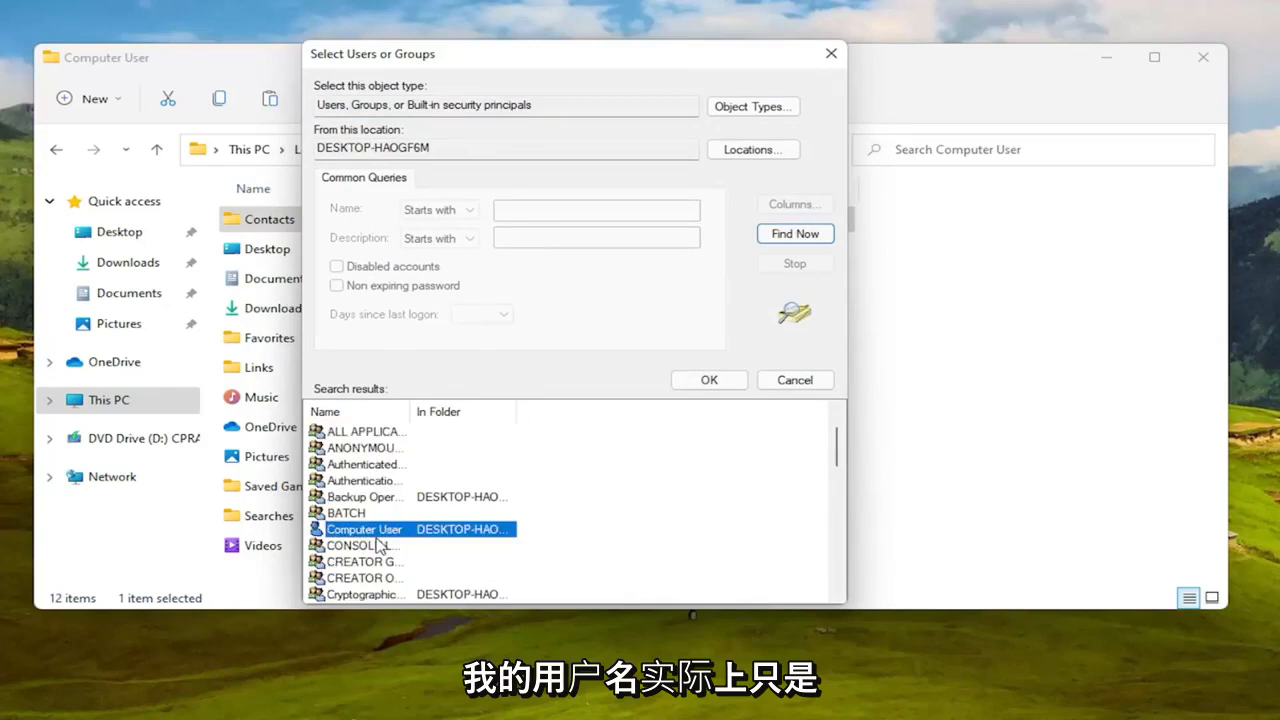
pyautogui.doubleClick(364, 529)
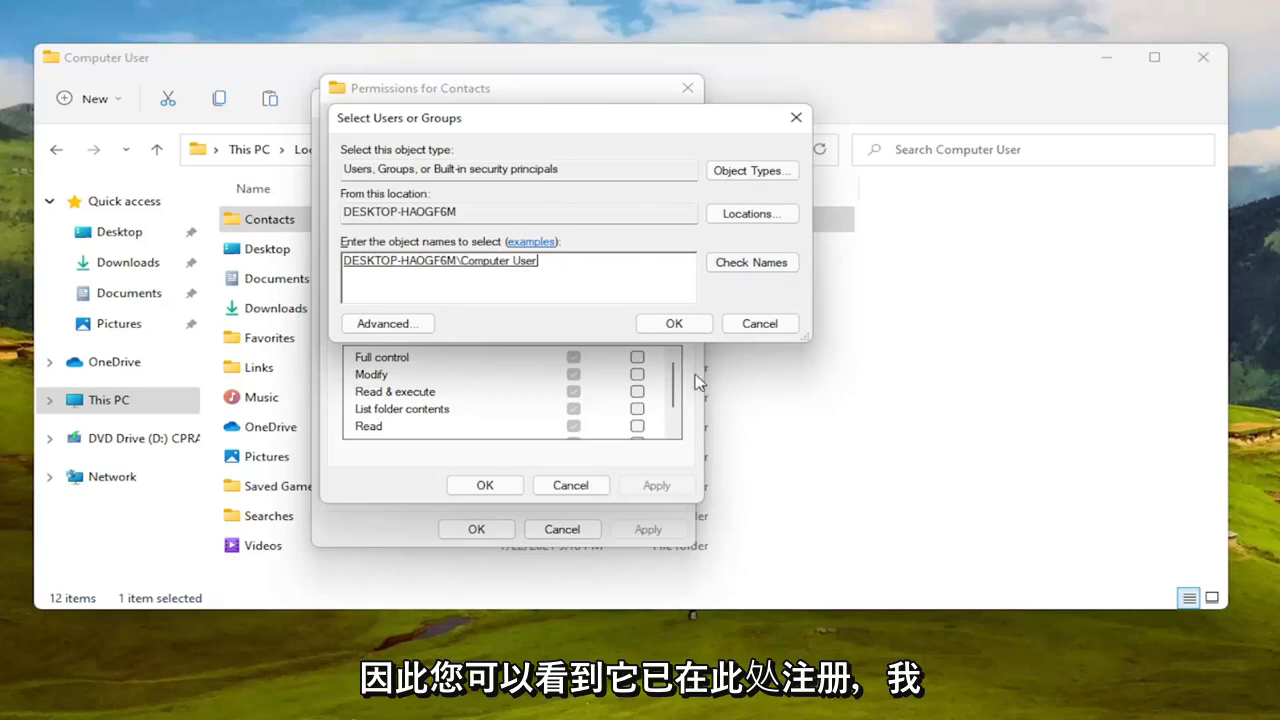
# - Confirm the account selection and select Computer User to view its Allow and Deny permissions
pyautogui.click(673, 323)
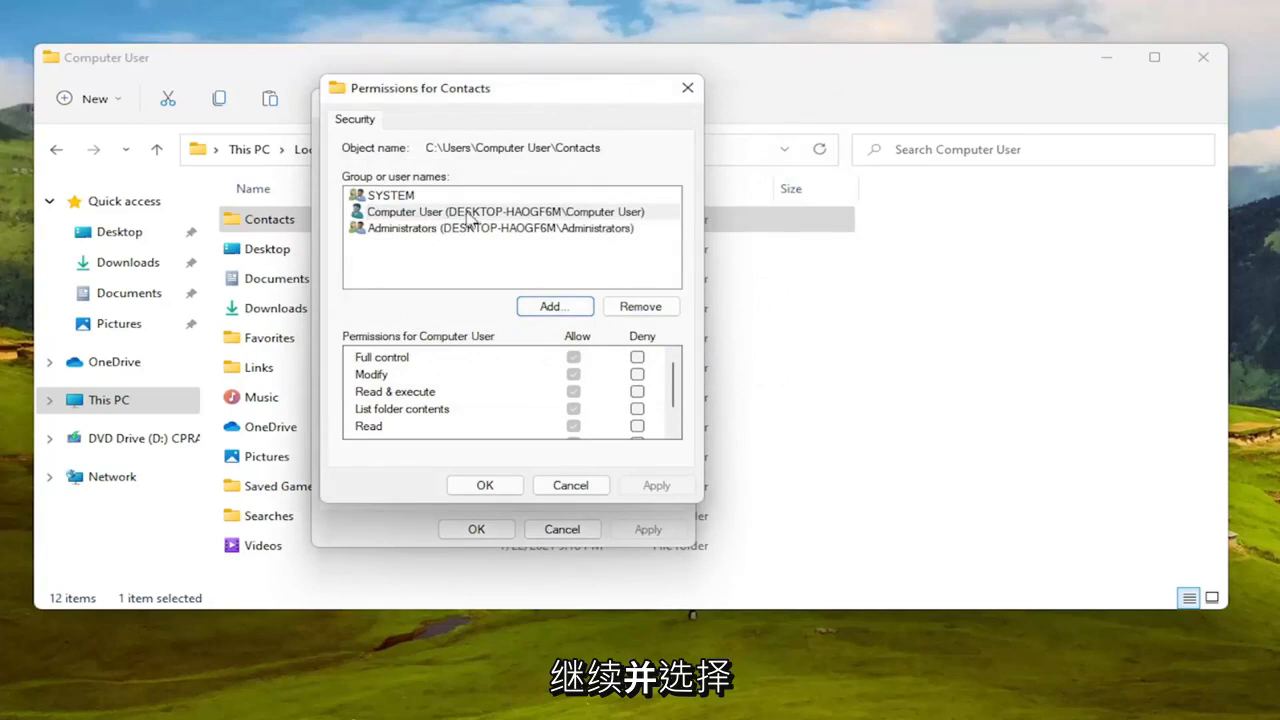
pyautogui.click(503, 211)
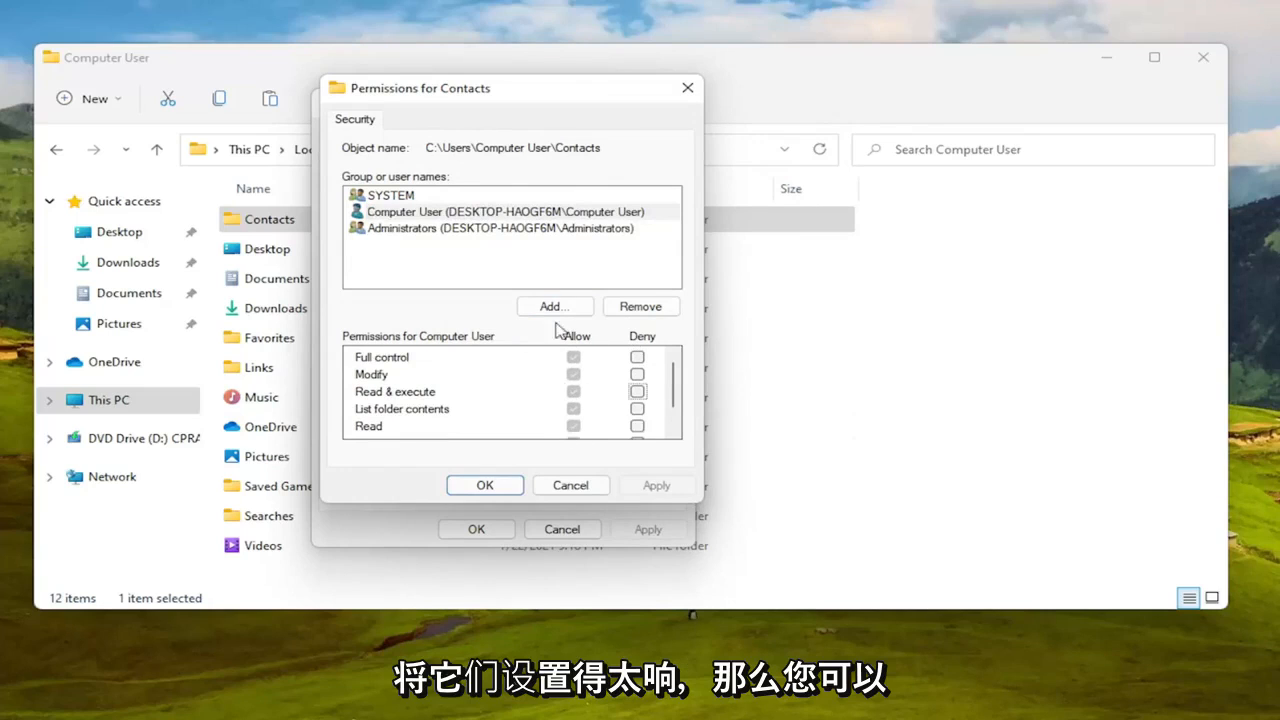
# - Add the 'everyone' group to the Contacts permissions, verify the name, and save
pyautogui.click(554, 306)
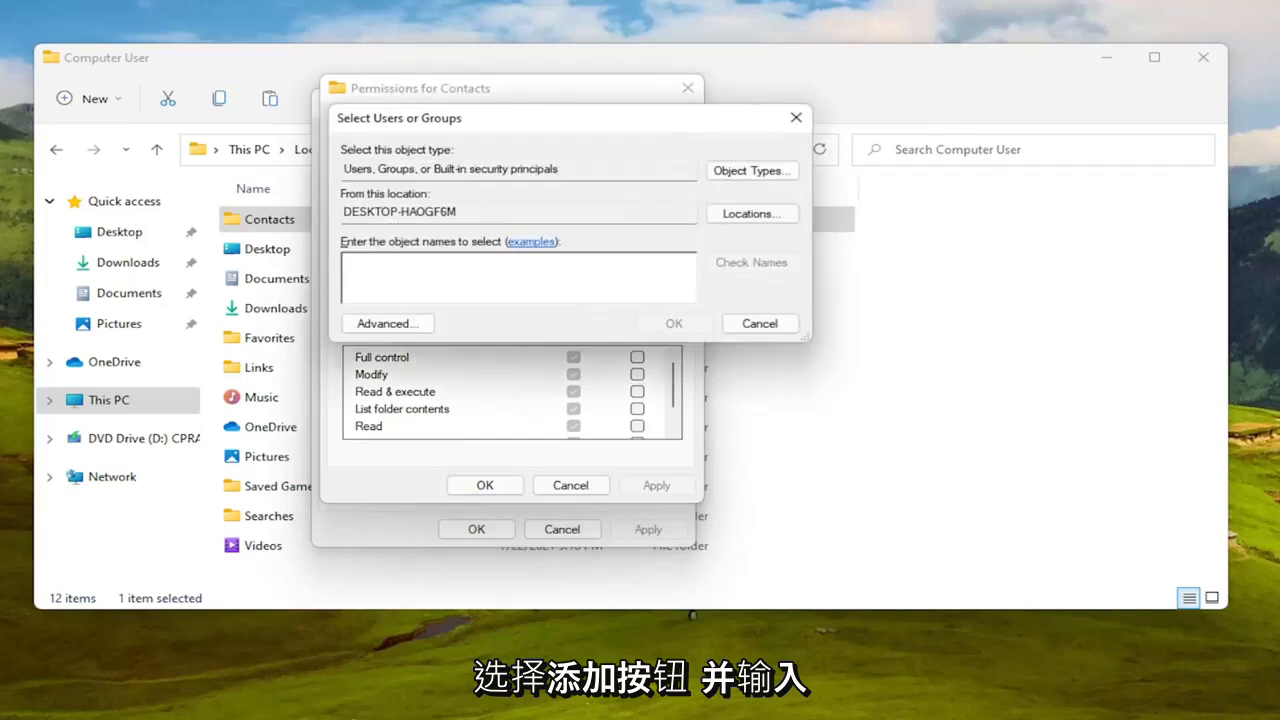
pyautogui.write('everyone')
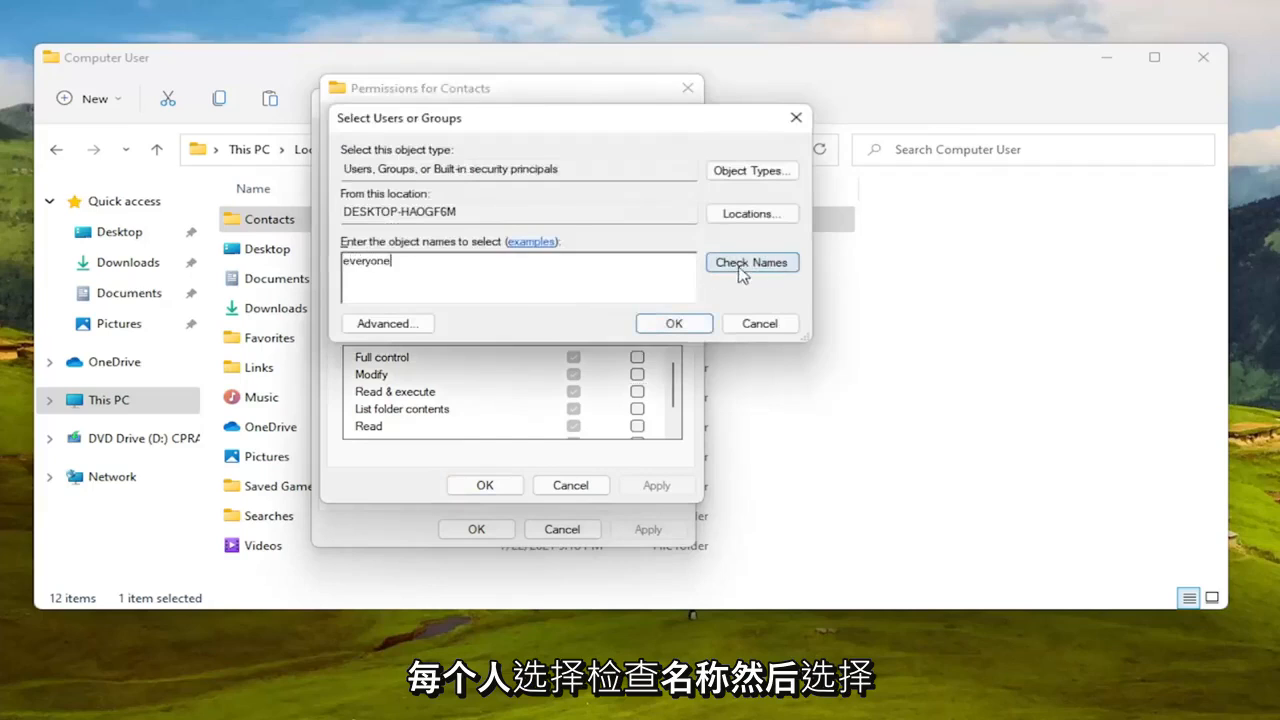
pyautogui.click(673, 323)
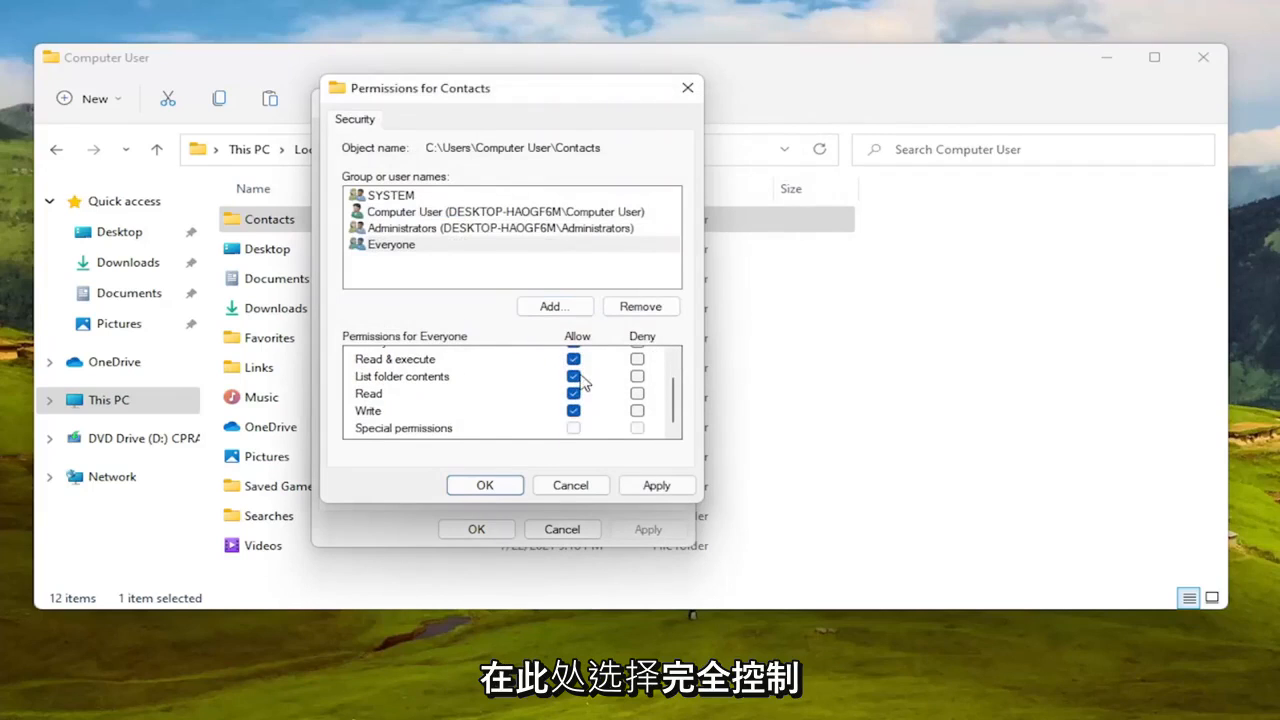
pyautogui.click(485, 485)
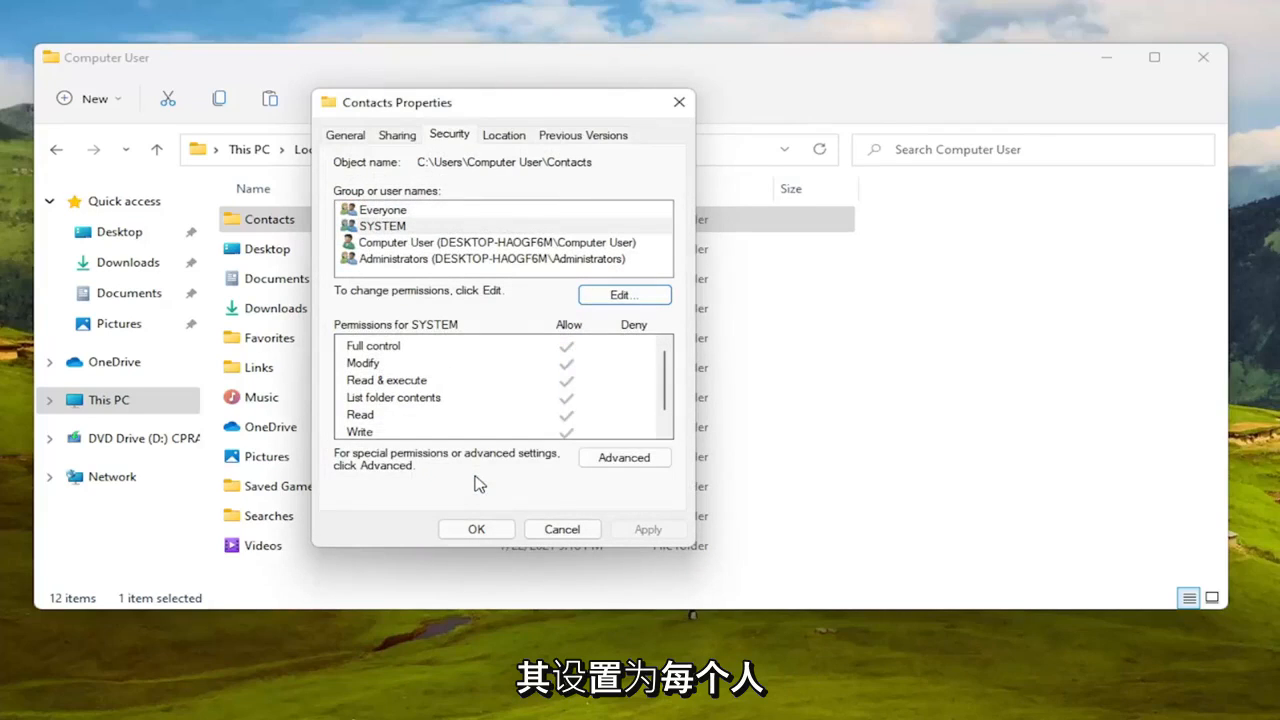
# - Check that Everyone has Full control allowed, then close the Contacts properties
pyautogui.click(383, 209)
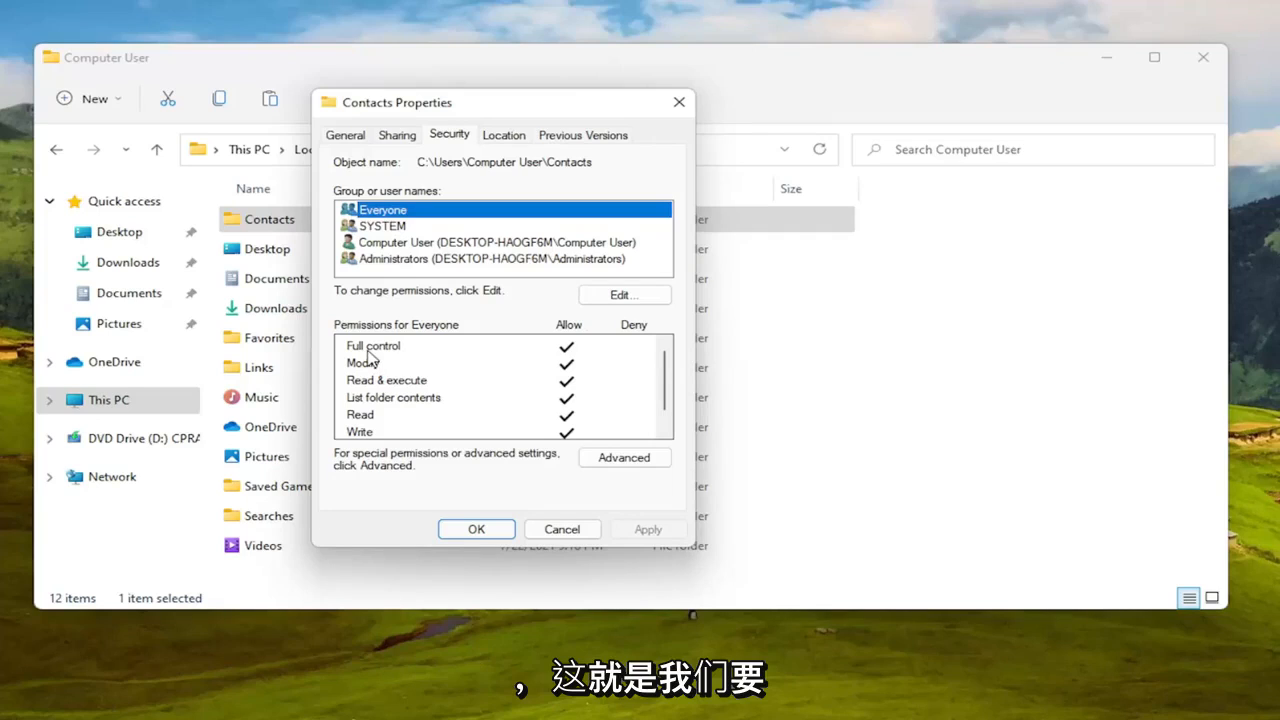
pyautogui.moveTo(486, 615)
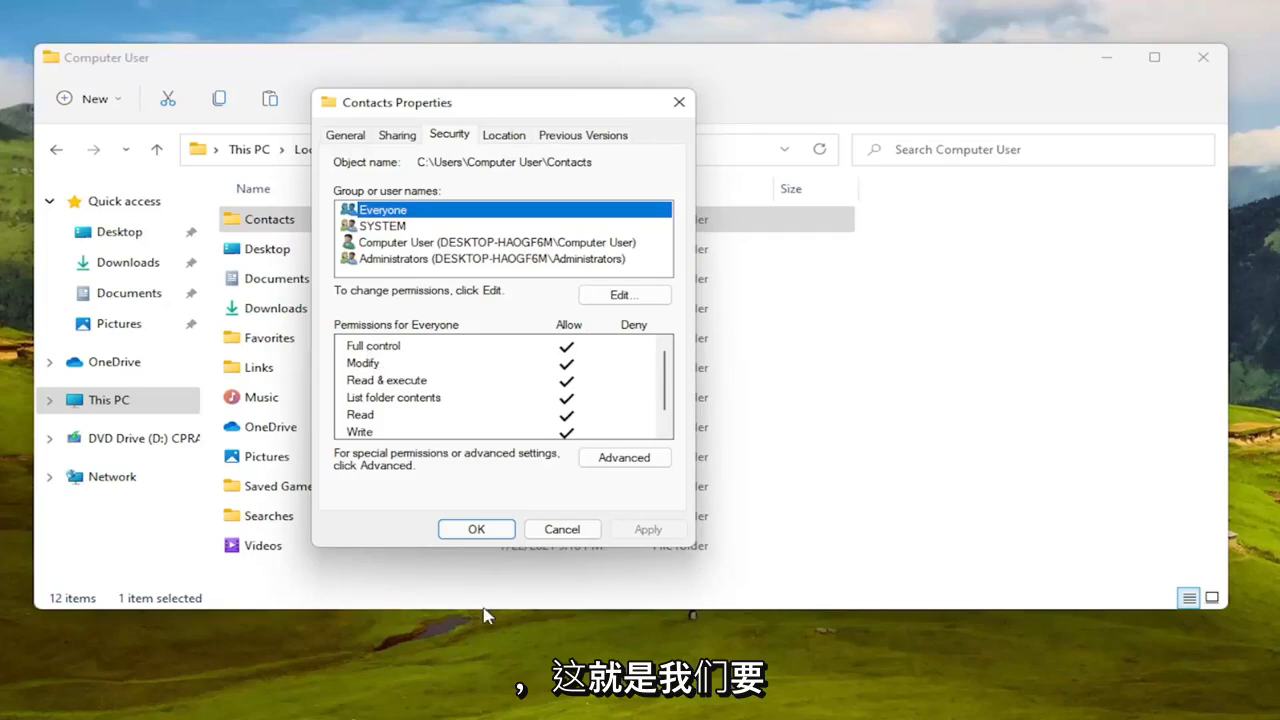
pyautogui.click(476, 529)
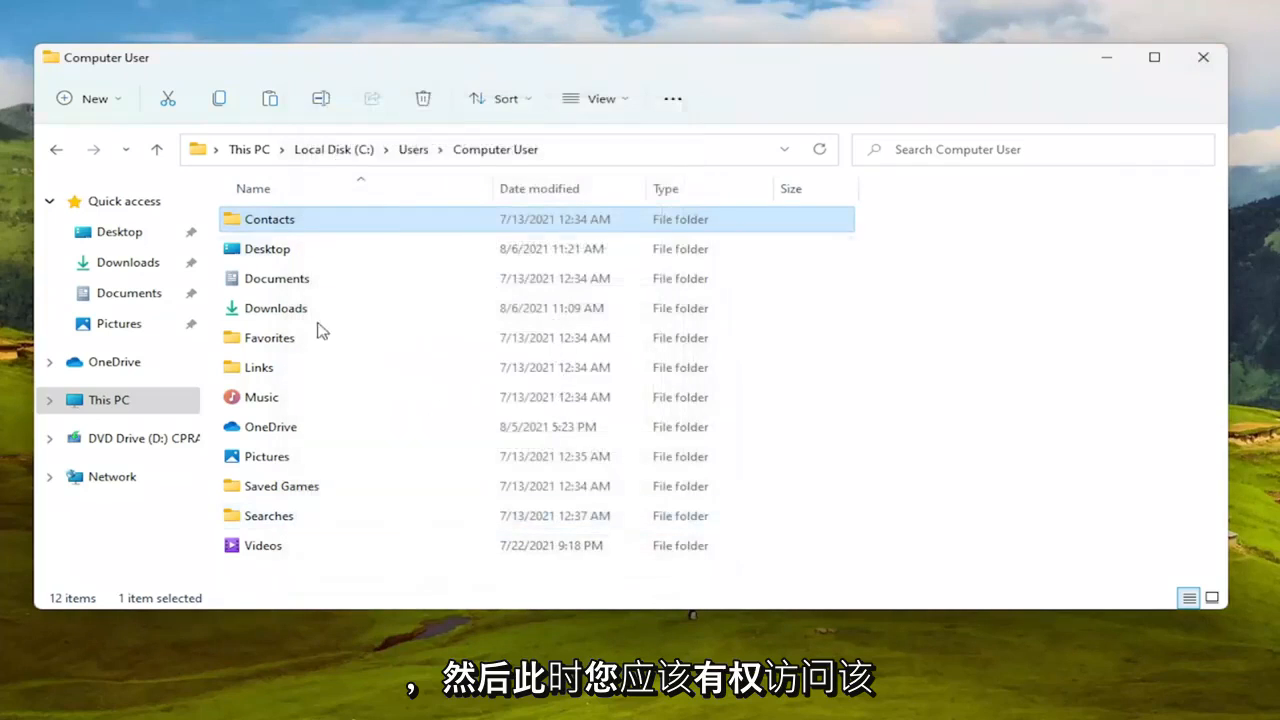